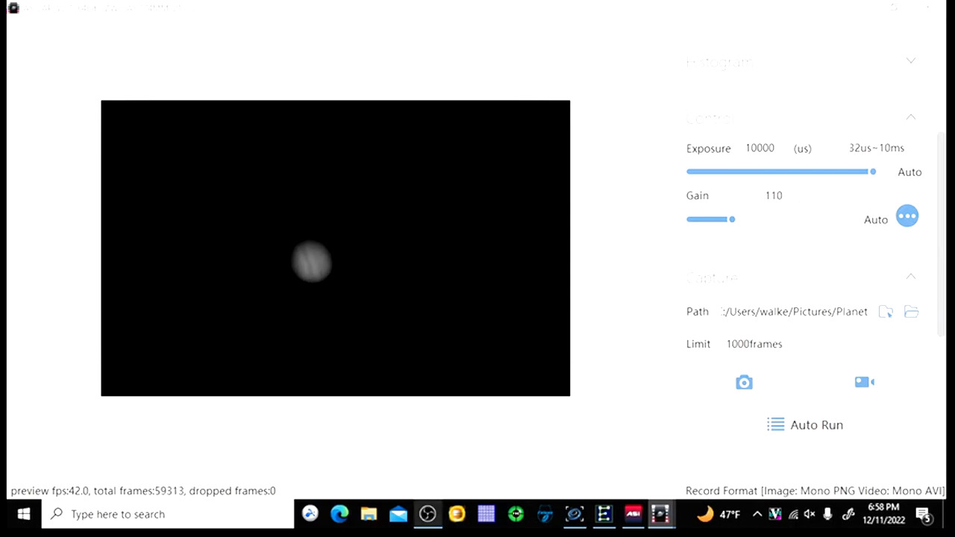
Step: Lower the camera gain from 110 to 40 with the Gain slider
{"action": "left_click_drag", "start_coordinate": [732, 218], "coordinate": [694, 218]}
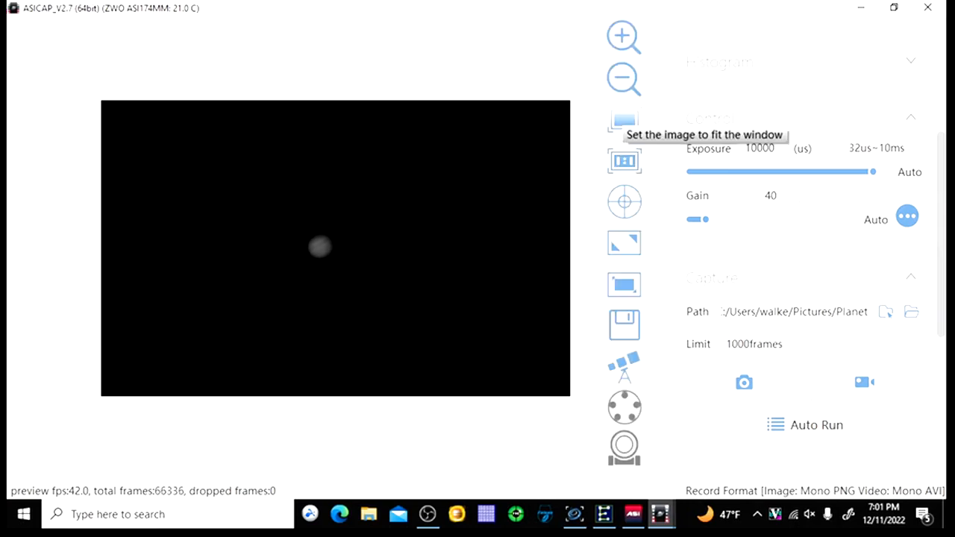
Step: Fit the live planet preview image to the window
{"action": "left_click", "coordinate": [624, 119]}
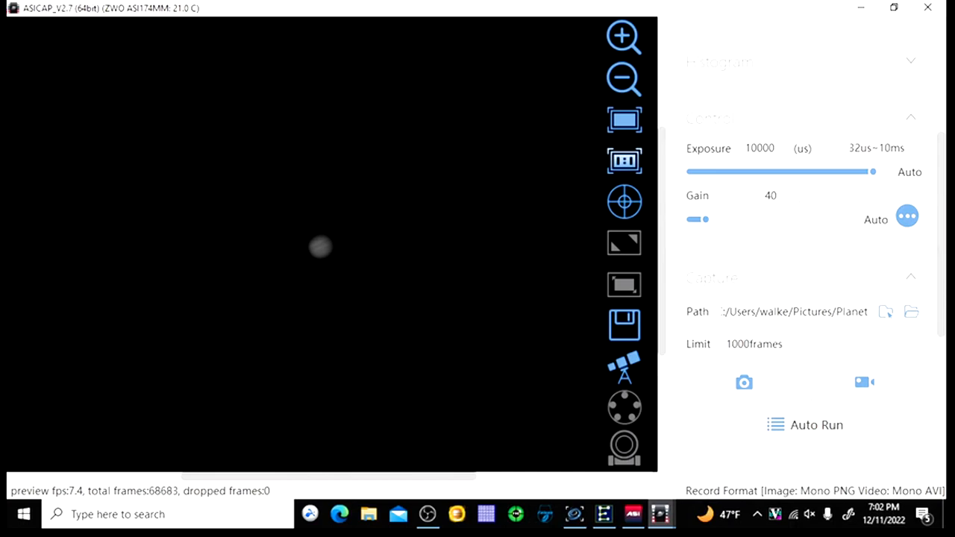
{"action": "mouse_move", "coordinate": [660, 513]}
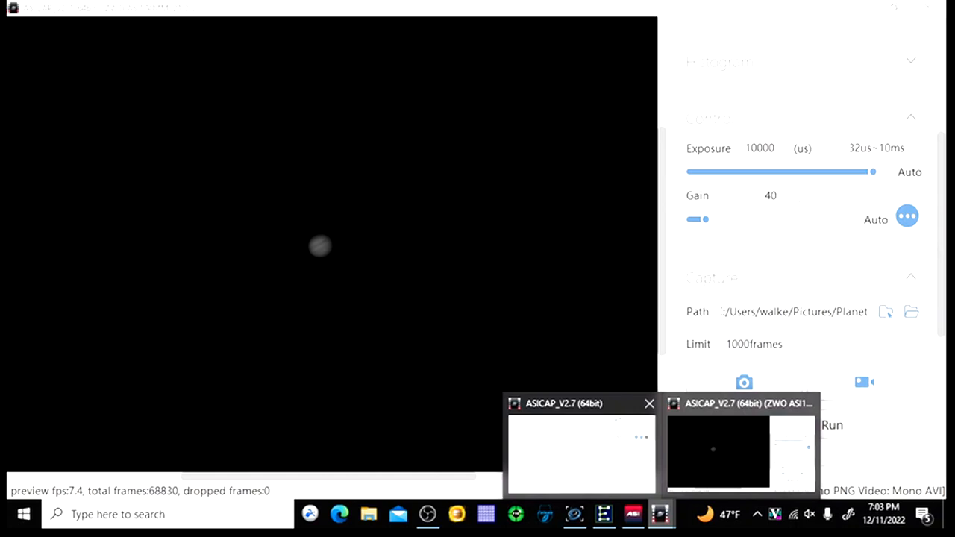